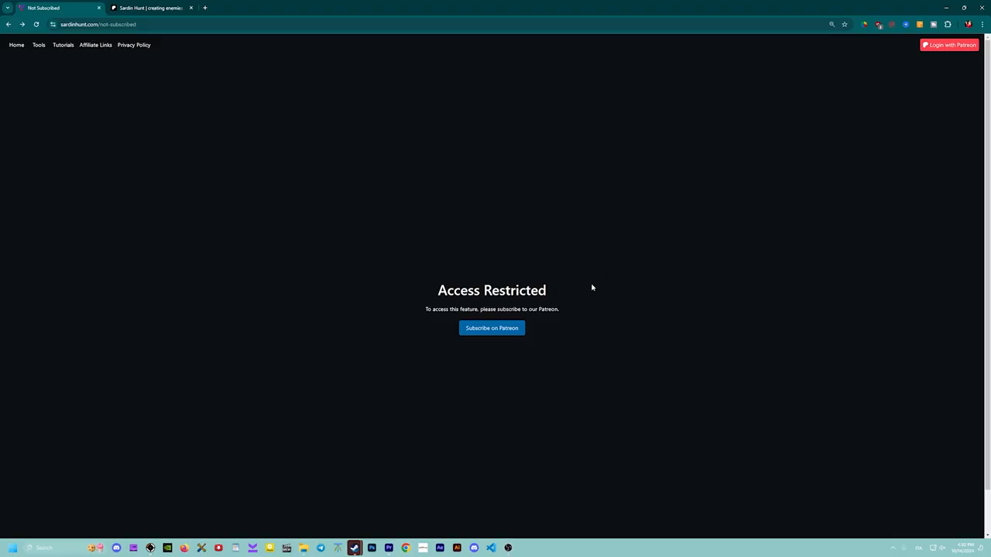
- Visit the creator's Patreon page, return to the site and sign in with Patreon
{"action": "left_click", "coordinate": [492, 328]}
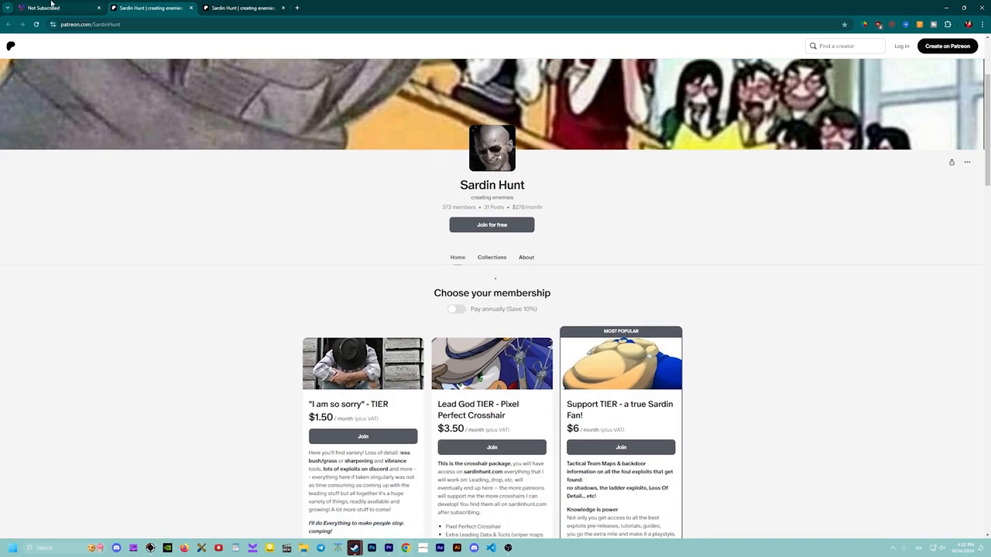
{"action": "left_click", "coordinate": [55, 9]}
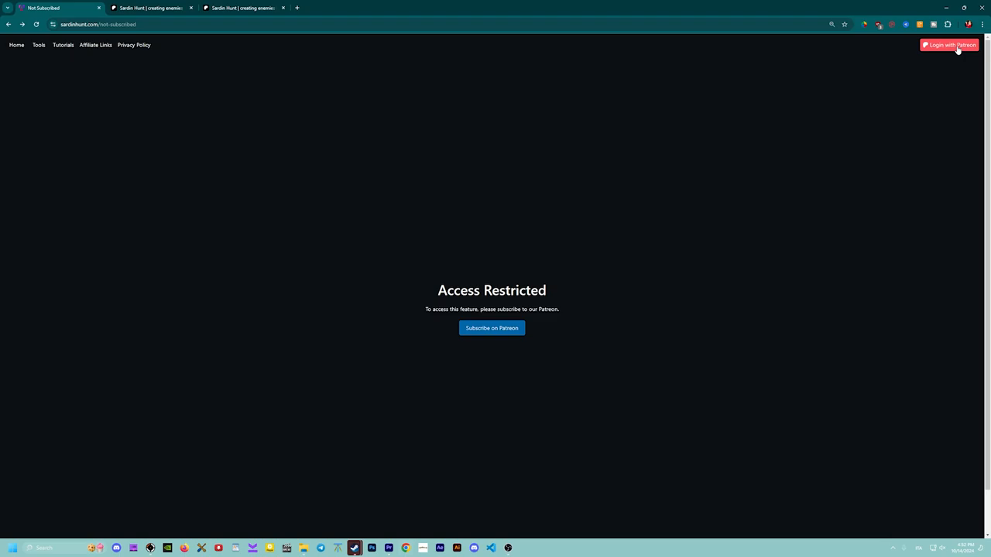
{"action": "left_click", "coordinate": [947, 45]}
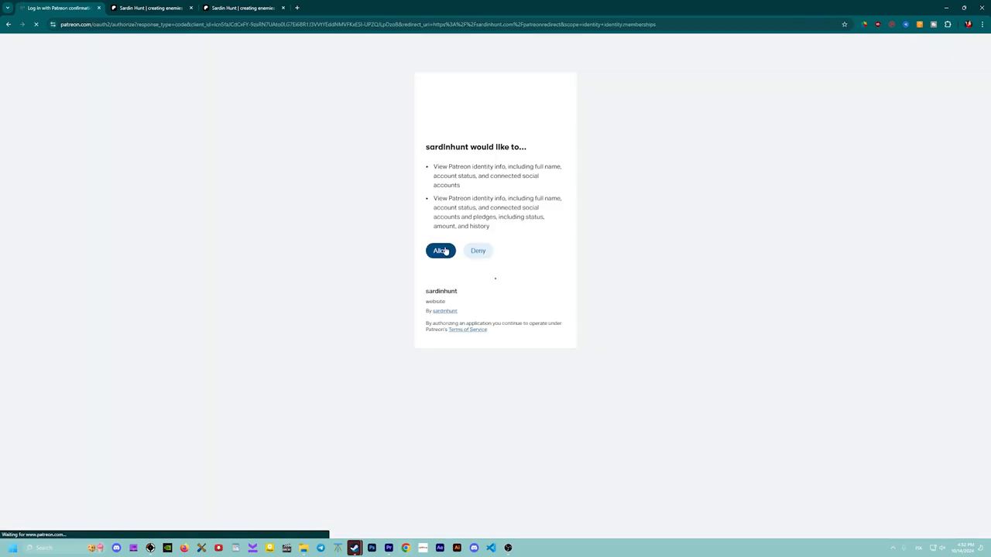
- Grant Patreon access, then generate lead values for velocity 650, iron sight, 2560×1440, FOV 110
{"action": "left_click", "coordinate": [440, 251]}
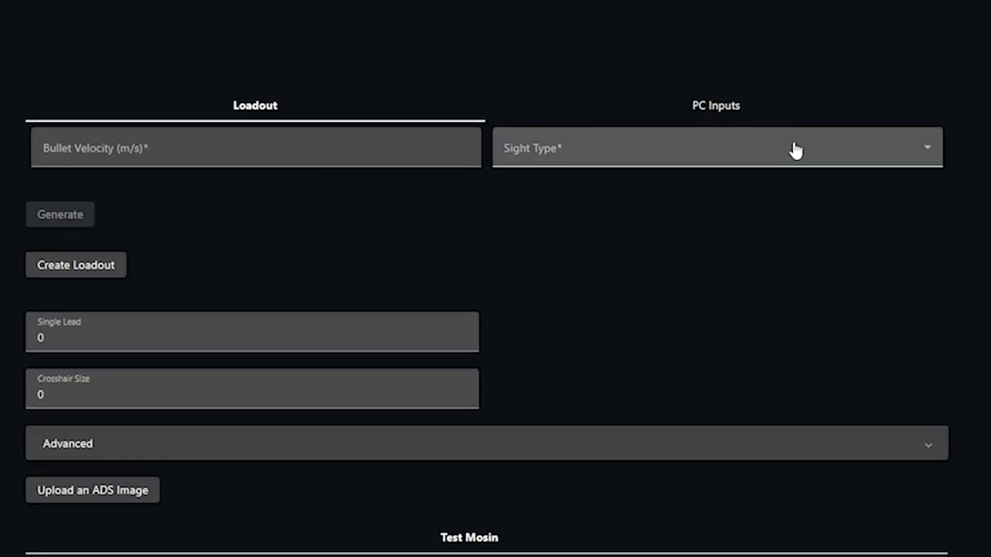
{"action": "type", "text": "650"}
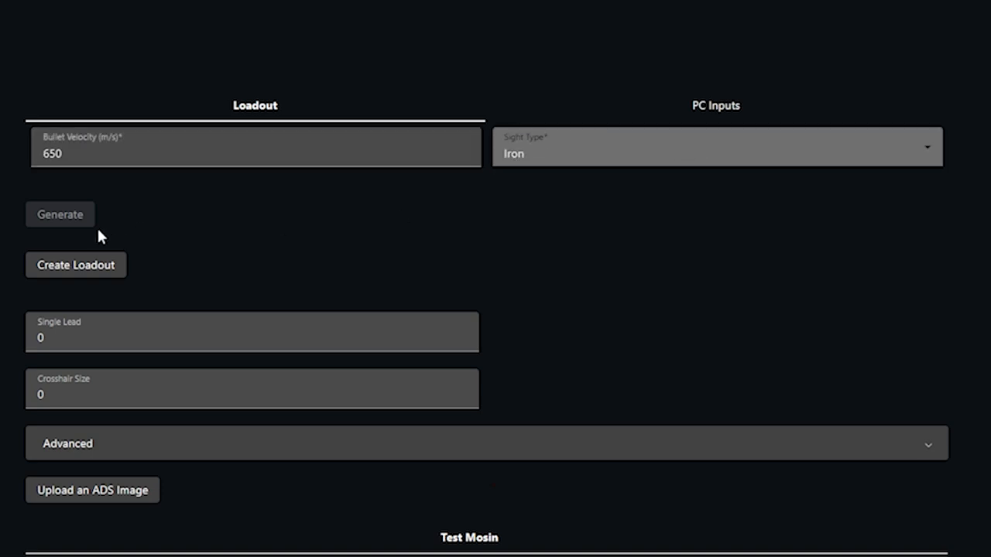
{"action": "left_click", "coordinate": [715, 105]}
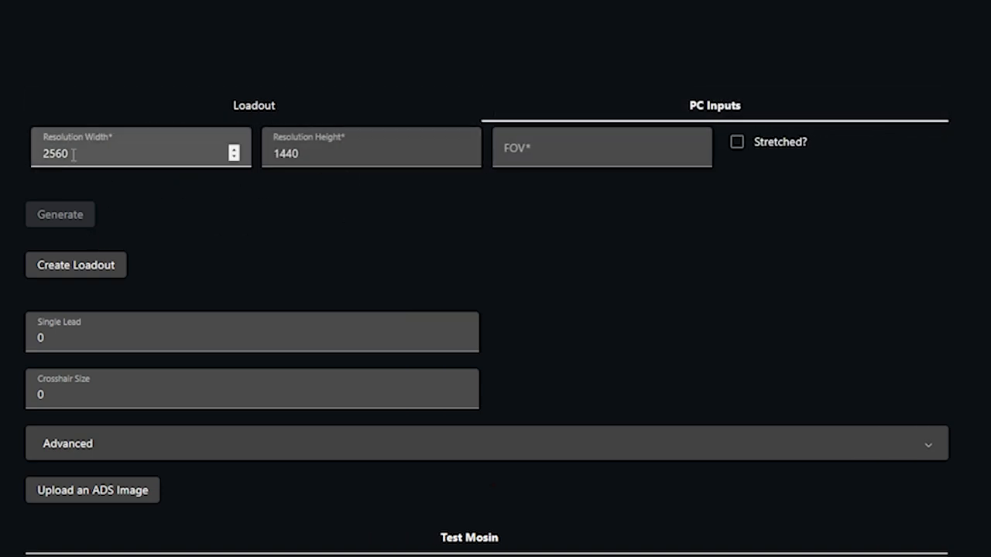
{"action": "type", "text": "110"}
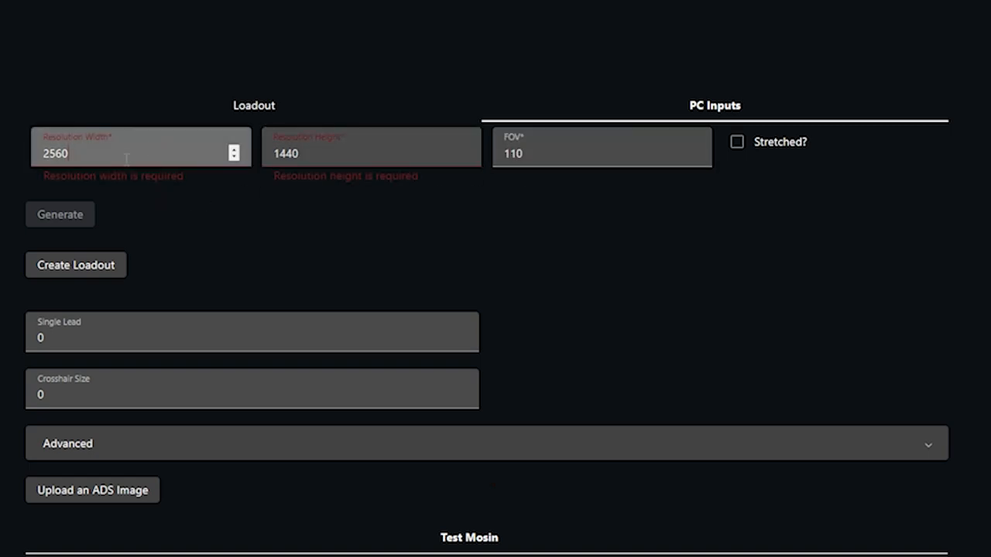
{"action": "left_click", "coordinate": [353, 153]}
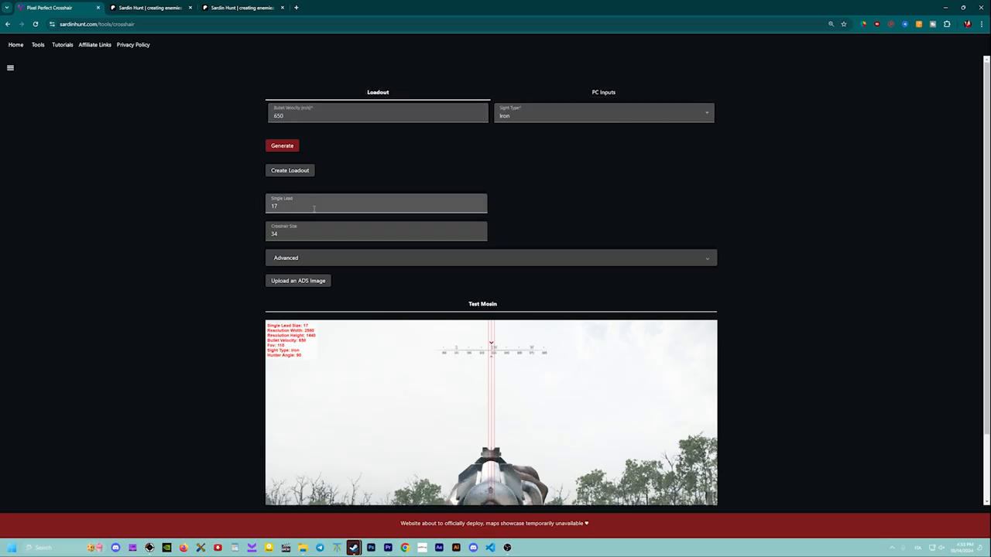
- In the Advanced section, angle the hunter's running line to about 56.8 degrees
{"action": "left_click", "coordinate": [285, 257]}
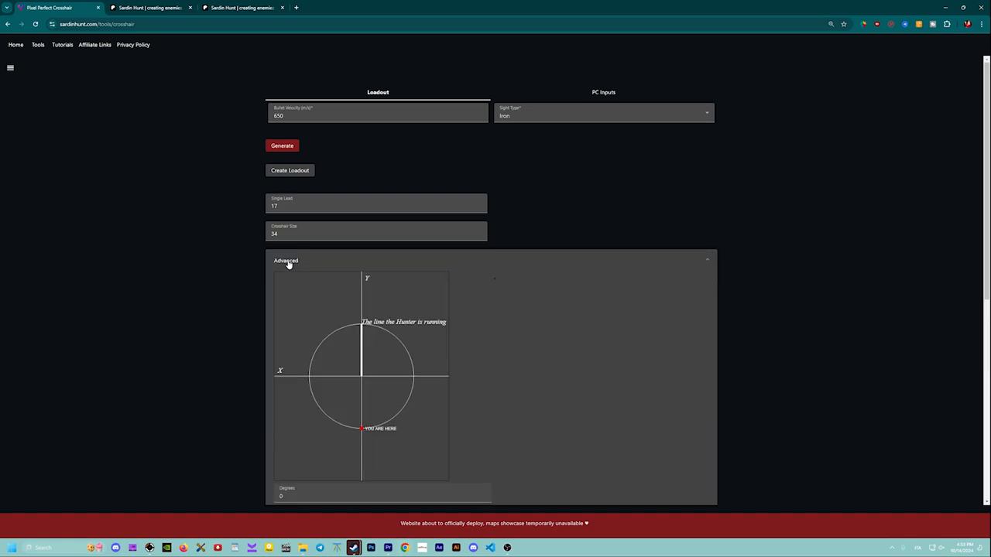
{"action": "scroll", "scroll_direction": "down", "scroll_amount": 3}
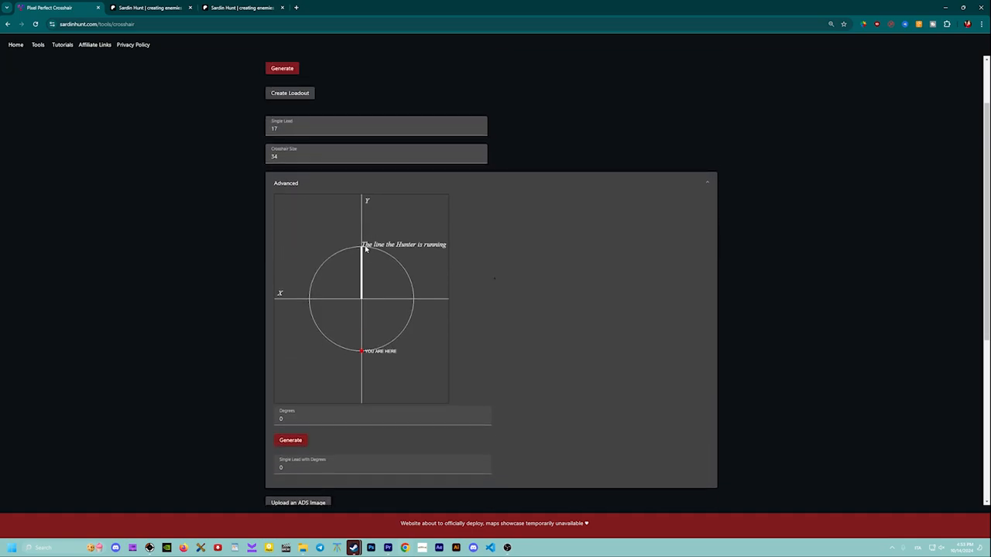
{"action": "left_click_drag", "start_coordinate": [364, 244], "coordinate": [410, 302]}
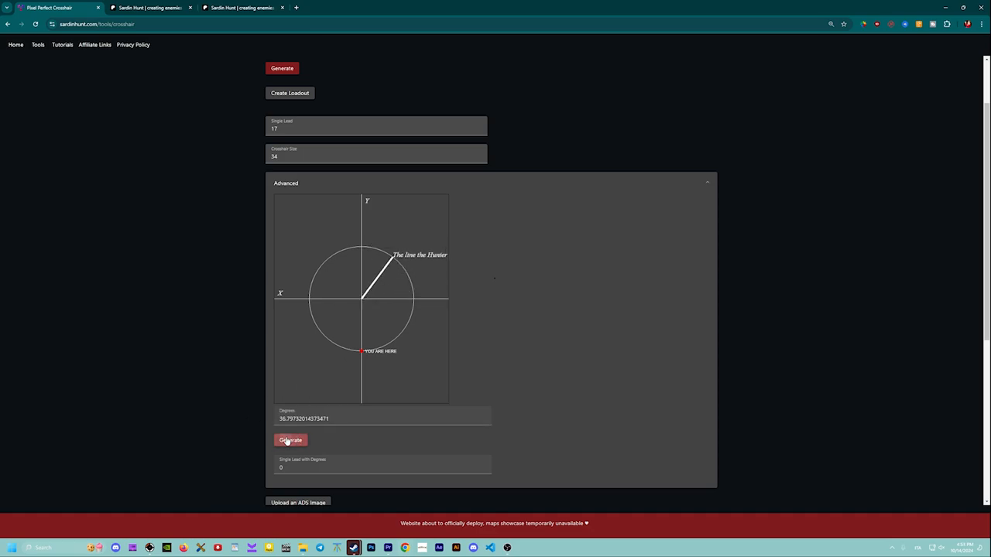
{"action": "scroll", "scroll_direction": "down", "scroll_amount": 3}
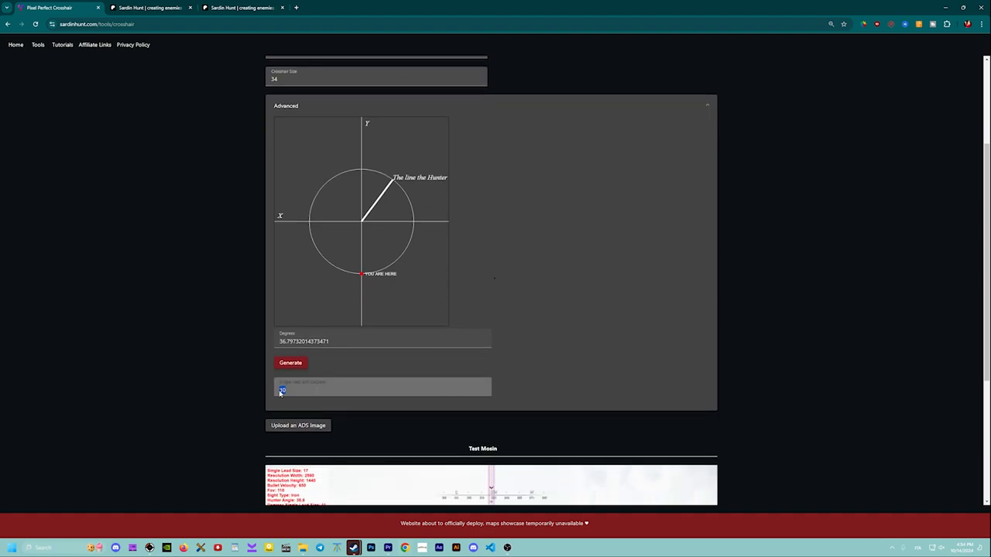
{"action": "scroll", "scroll_direction": "down", "scroll_amount": 3}
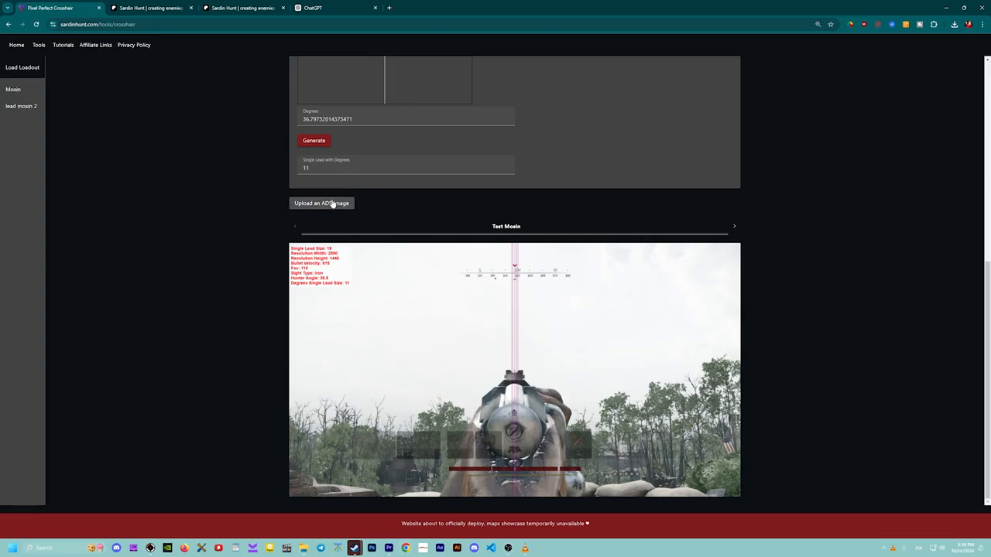
- Save the 615 m/s sniper-sight settings as the loadout 'lead mosin sniper'
{"action": "left_click", "coordinate": [322, 203]}
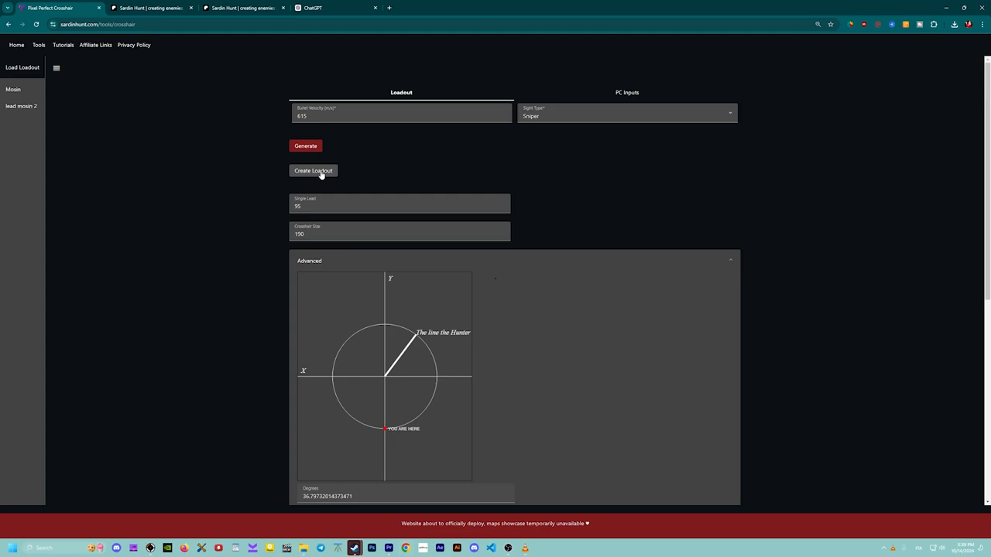
{"action": "left_click", "coordinate": [312, 171]}
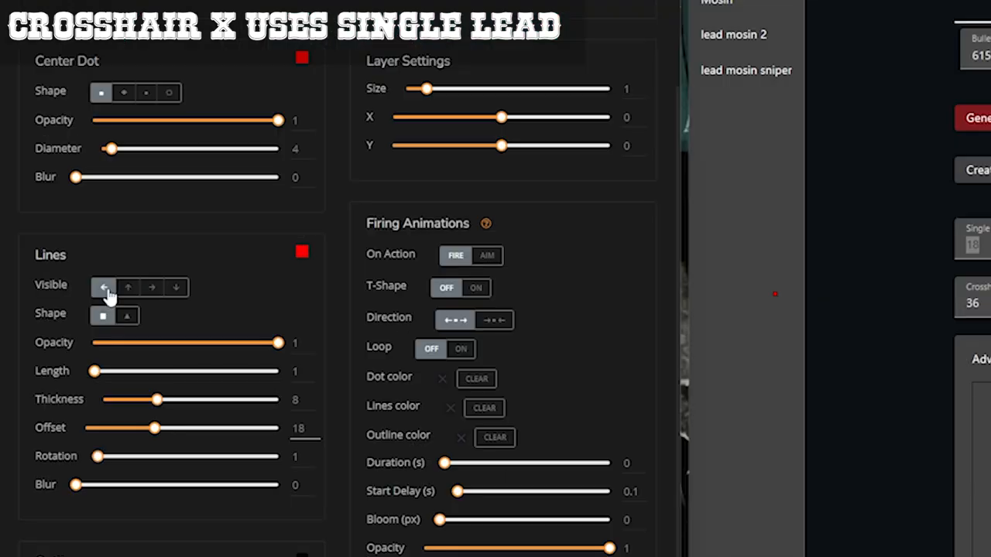
- Set the Crosshair X lines visible with thickness 8 and offset 18 for the single lead
{"action": "left_click", "coordinate": [151, 287]}
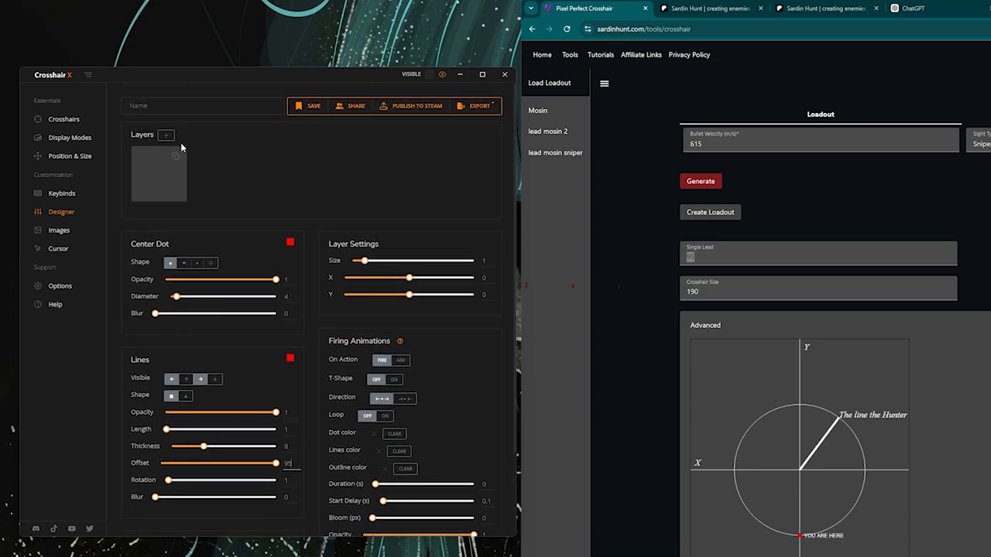
{"action": "left_click", "coordinate": [164, 135]}
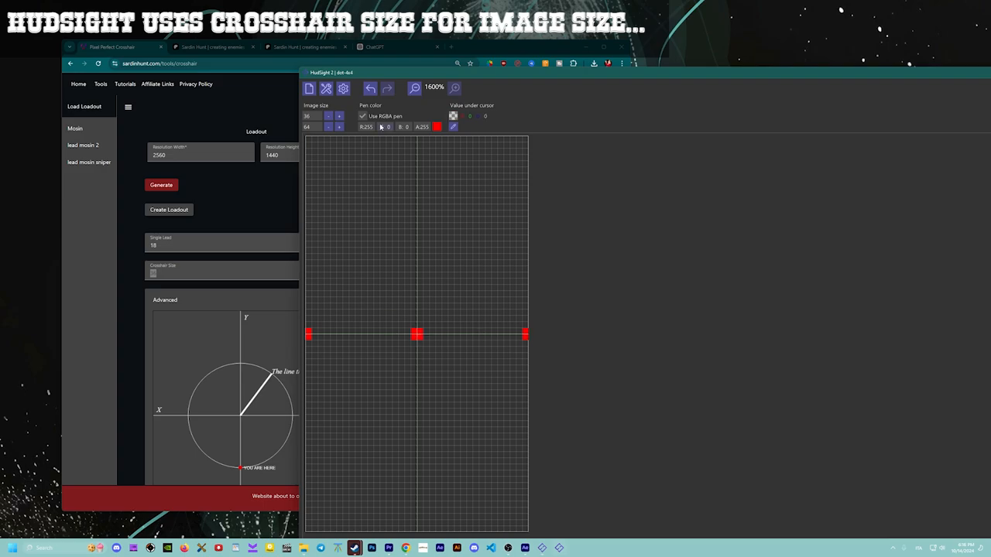
{"action": "mouse_move", "coordinate": [331, 86]}
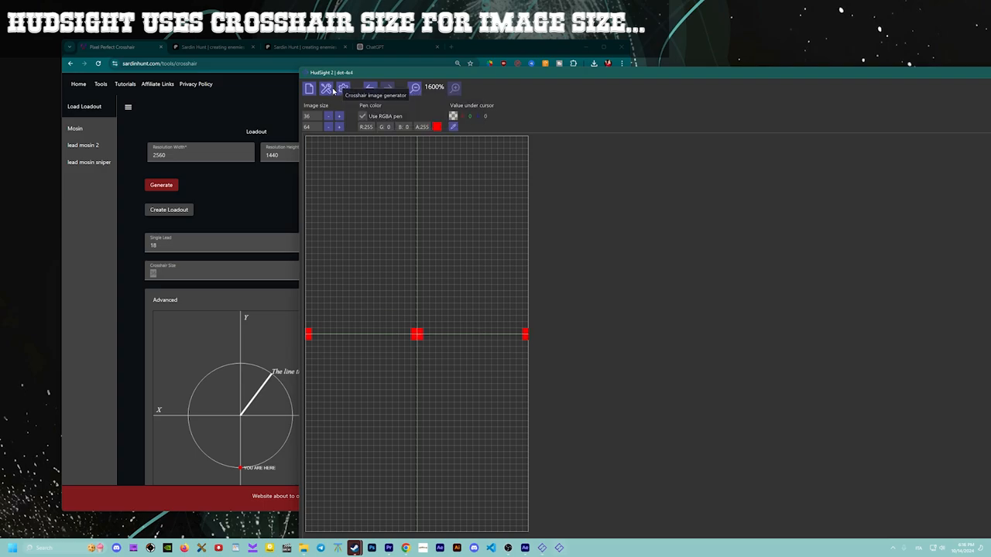
{"action": "mouse_move", "coordinate": [343, 87]}
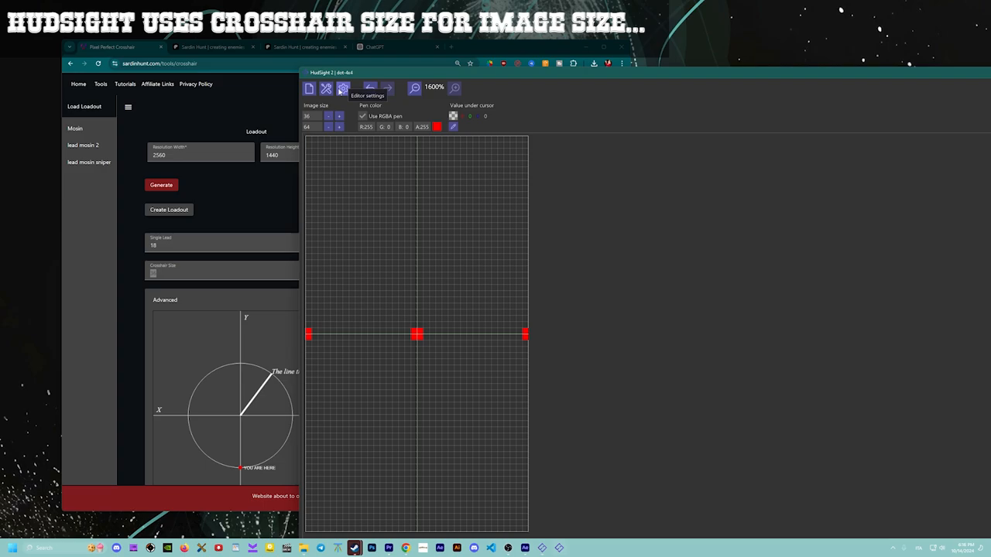
- Set a T-shaped crosshair style and reduce the gap to the generated lead distance
{"action": "left_click", "coordinate": [343, 86]}
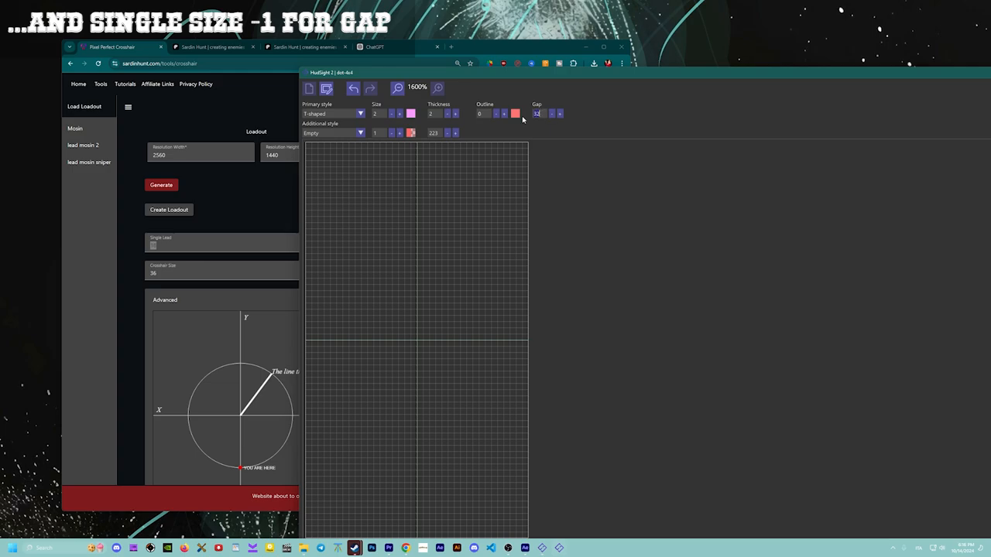
{"action": "left_click", "coordinate": [359, 114]}
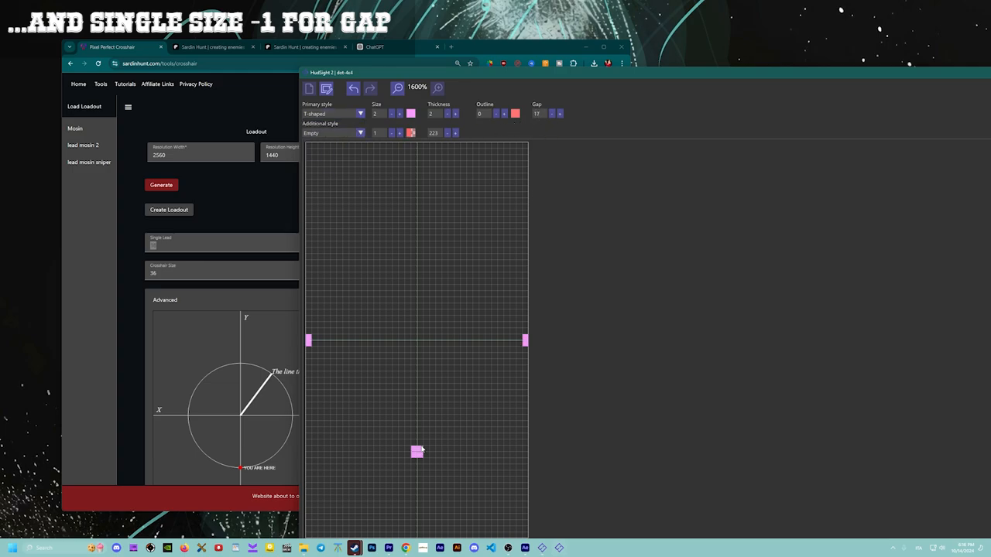
{"action": "mouse_move", "coordinate": [334, 86]}
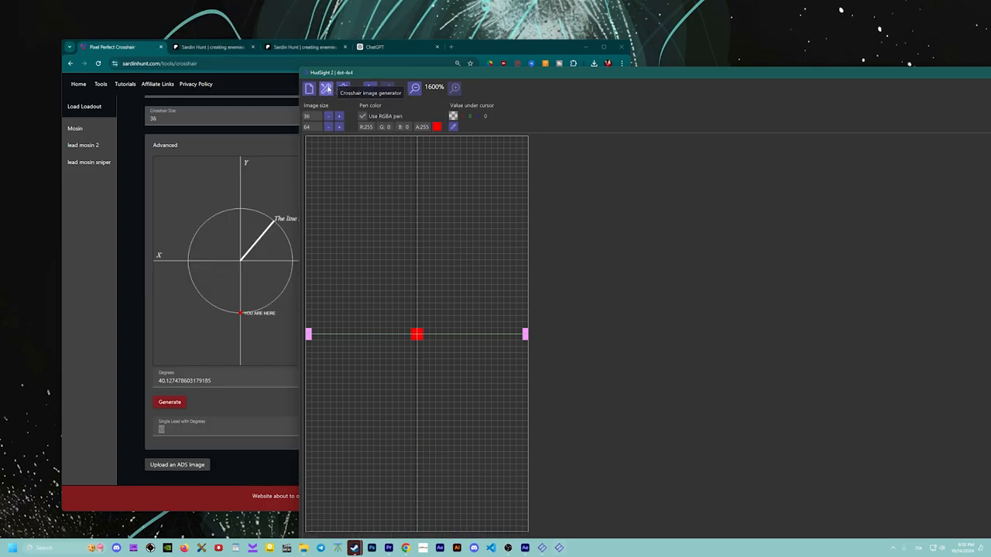
{"action": "left_click", "coordinate": [327, 87]}
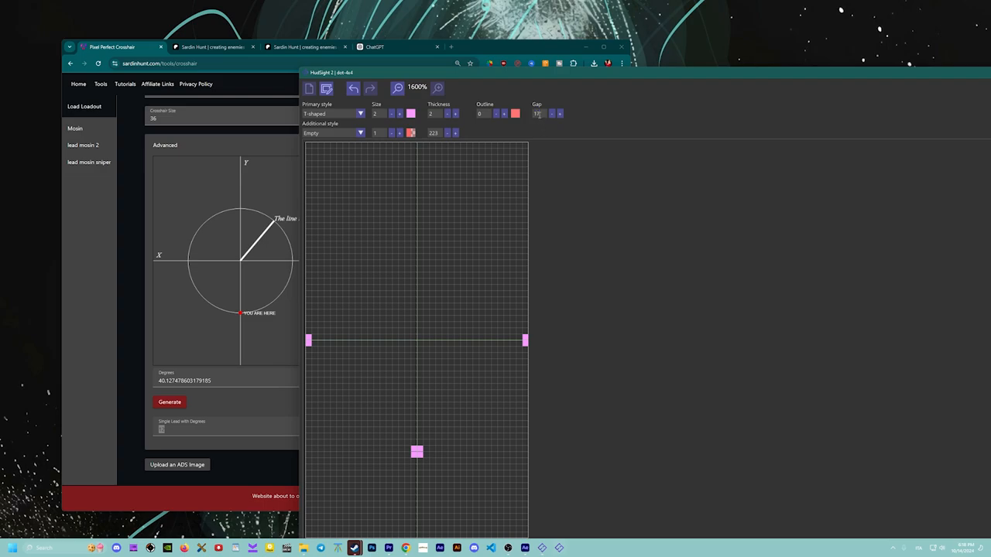
{"action": "left_click", "coordinate": [551, 114]}
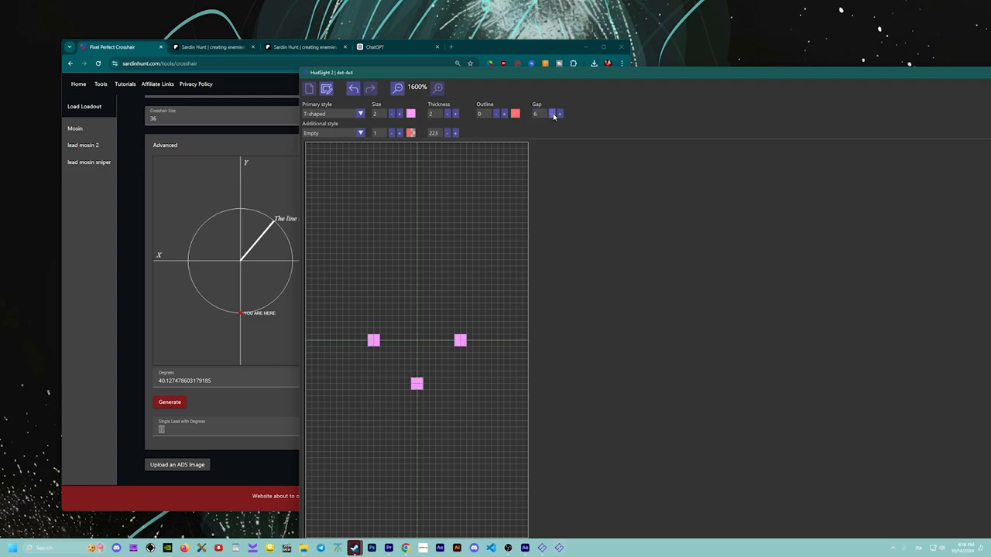
{"action": "left_click", "coordinate": [551, 115]}
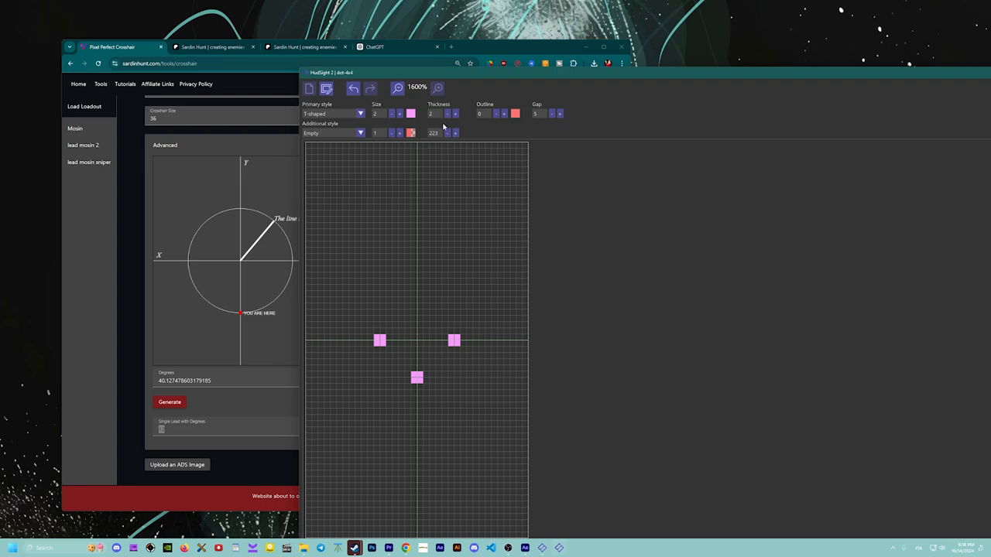
- Paint the lead dot on the crosshair image and close the HudSight editor
{"action": "left_click", "coordinate": [331, 87]}
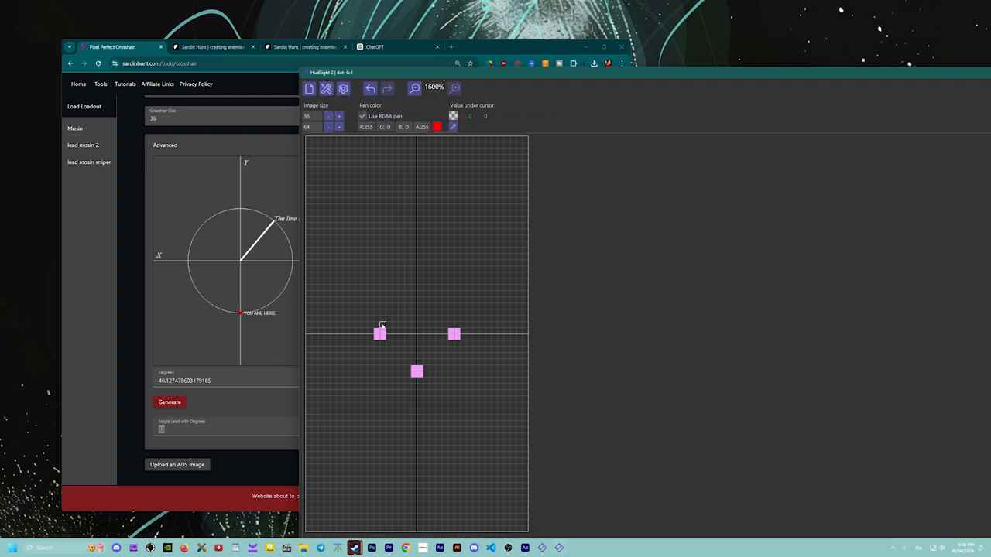
{"action": "left_click", "coordinate": [308, 335]}
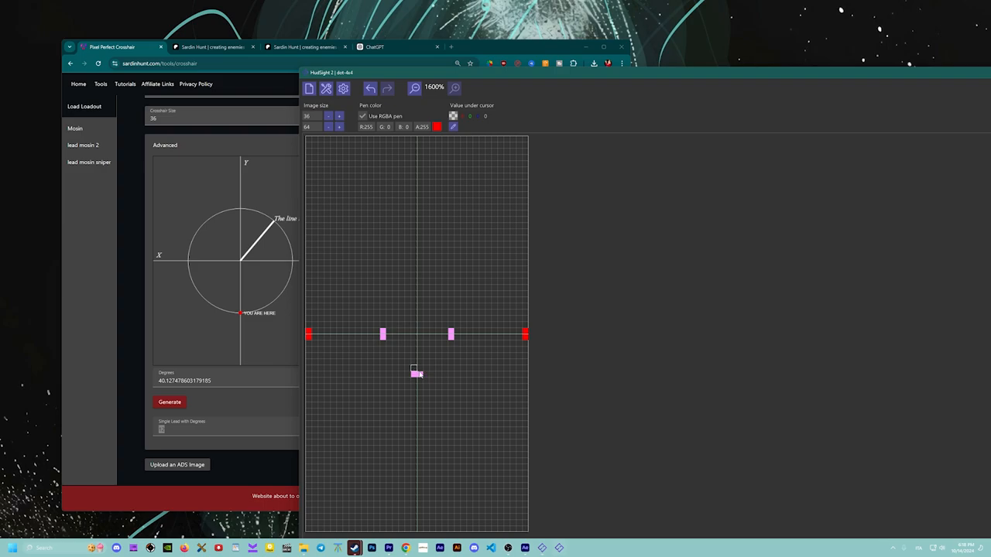
{"action": "left_click", "coordinate": [415, 334]}
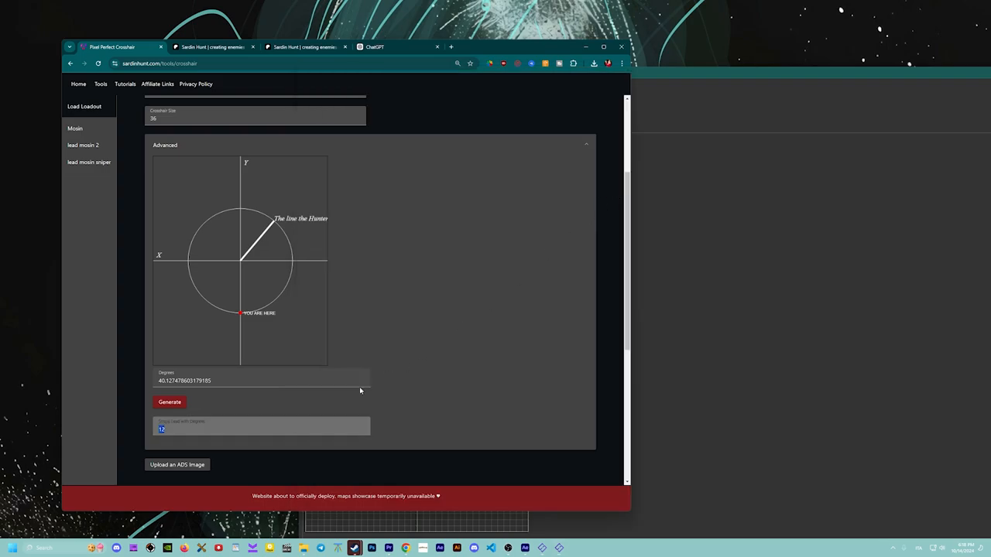
- Bring up the Sardin Tools Overlay with the Win+G hotkey
{"action": "key", "text": "Win+G"}
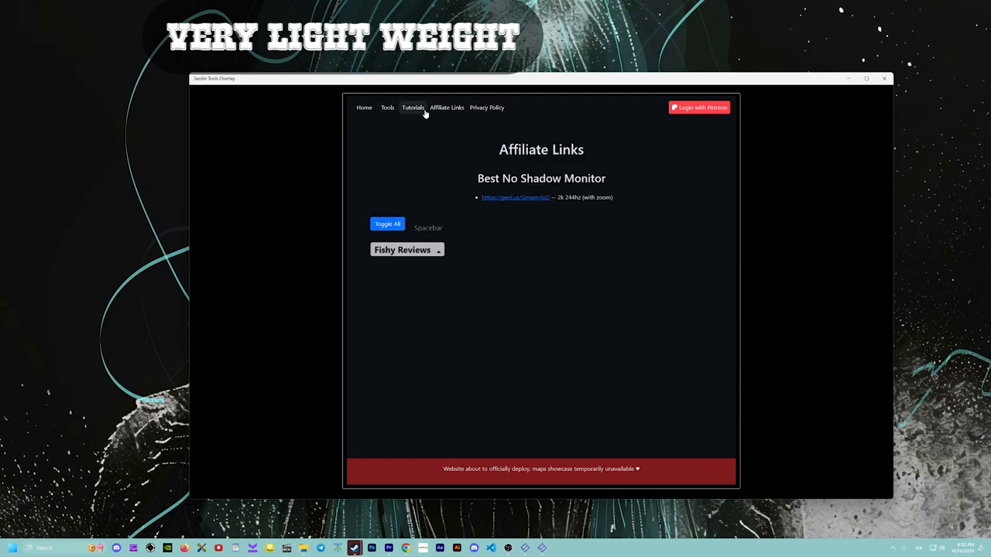
- Show the Tutorials page and expand then collapse the Crosshair and Other Tutorials sections
{"action": "left_click", "coordinate": [412, 108]}
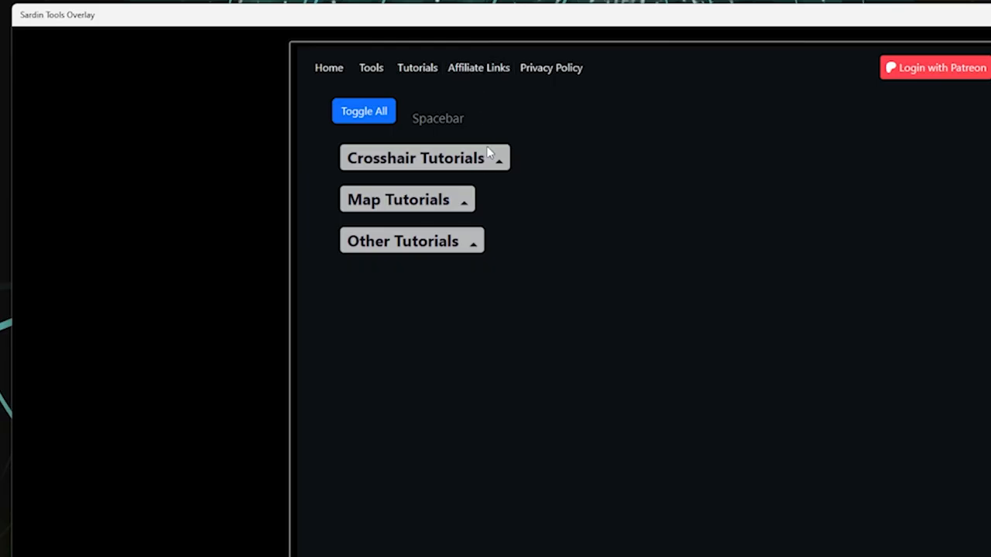
{"action": "double_click", "coordinate": [455, 158]}
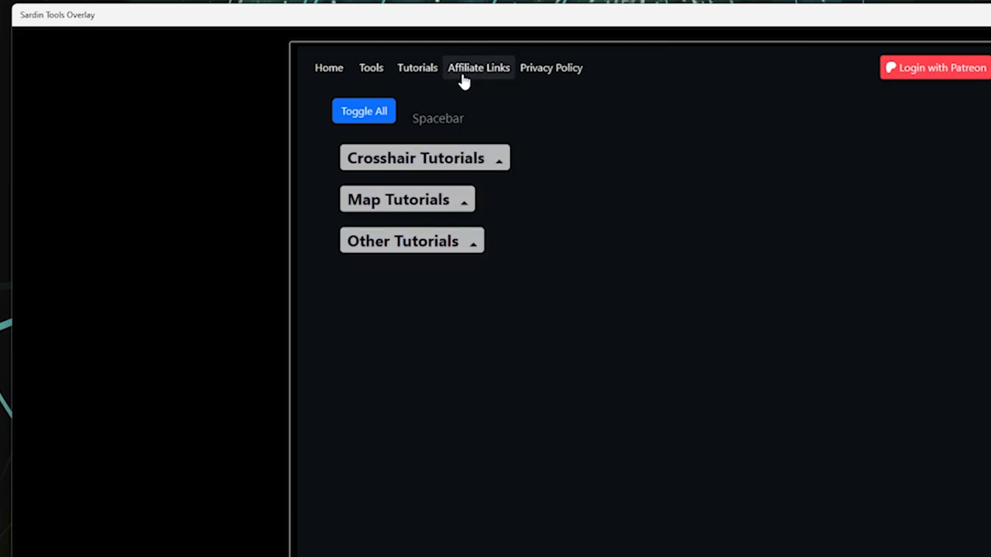
{"action": "left_click", "coordinate": [425, 157]}
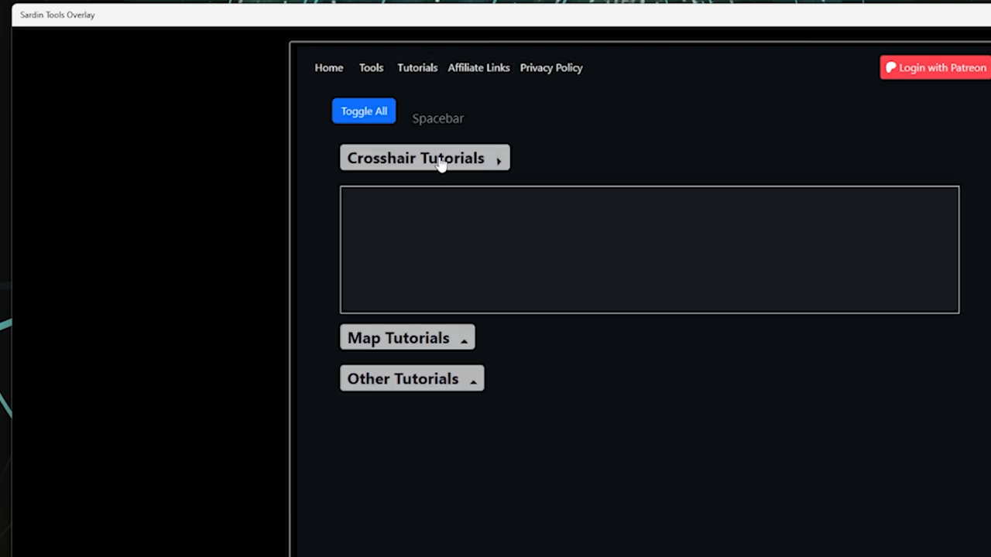
{"action": "left_click", "coordinate": [424, 158]}
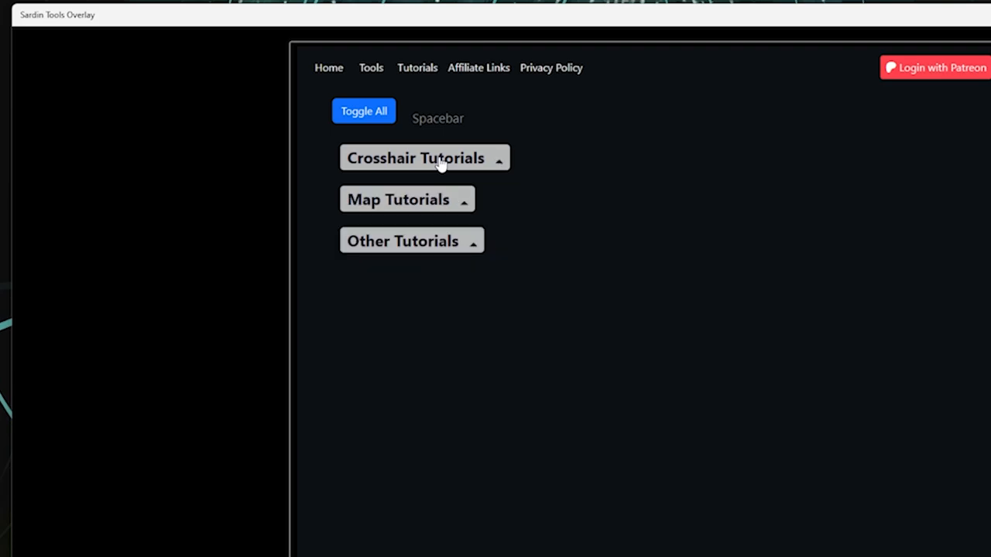
{"action": "left_click", "coordinate": [412, 242]}
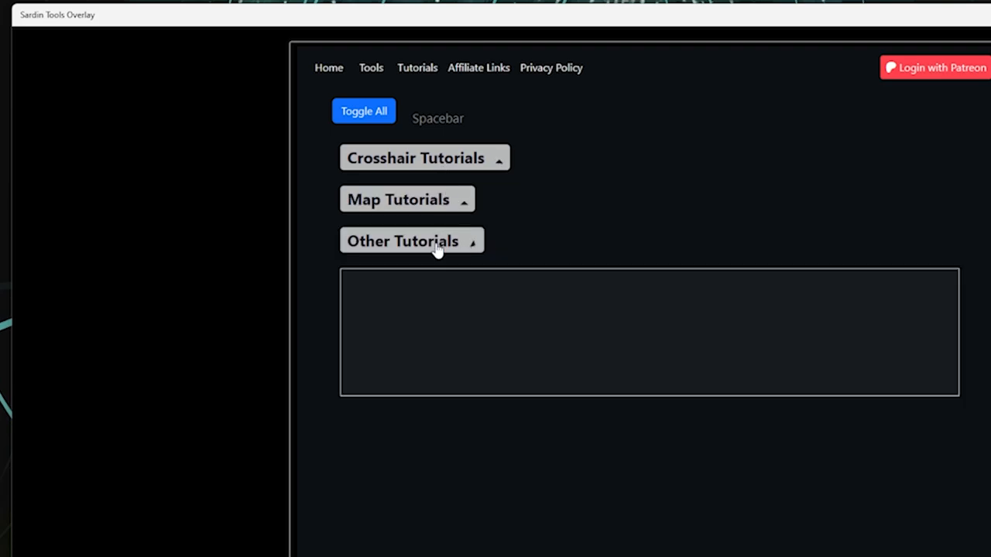
{"action": "left_click", "coordinate": [412, 242]}
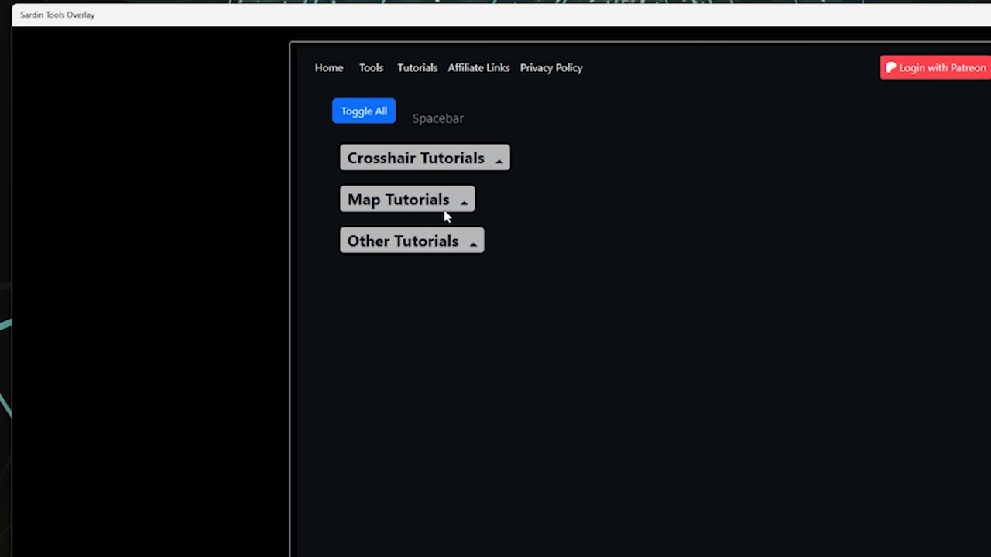
{"action": "mouse_move", "coordinate": [489, 101]}
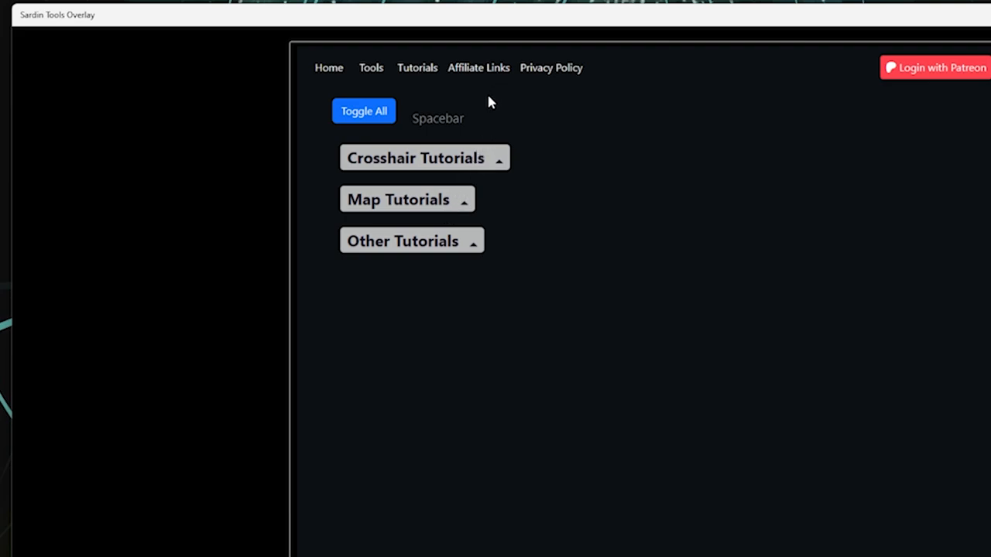